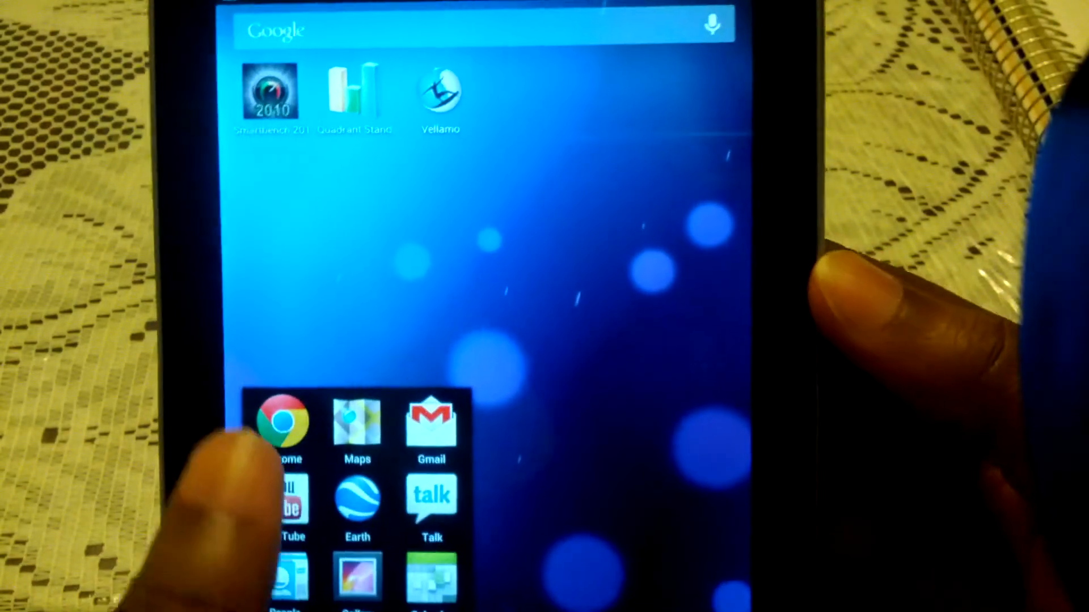
# Launch Chrome and load the Amazon.com home page from the omnibox suggestion
pyautogui.click(281, 421)
pyautogui.write('a')
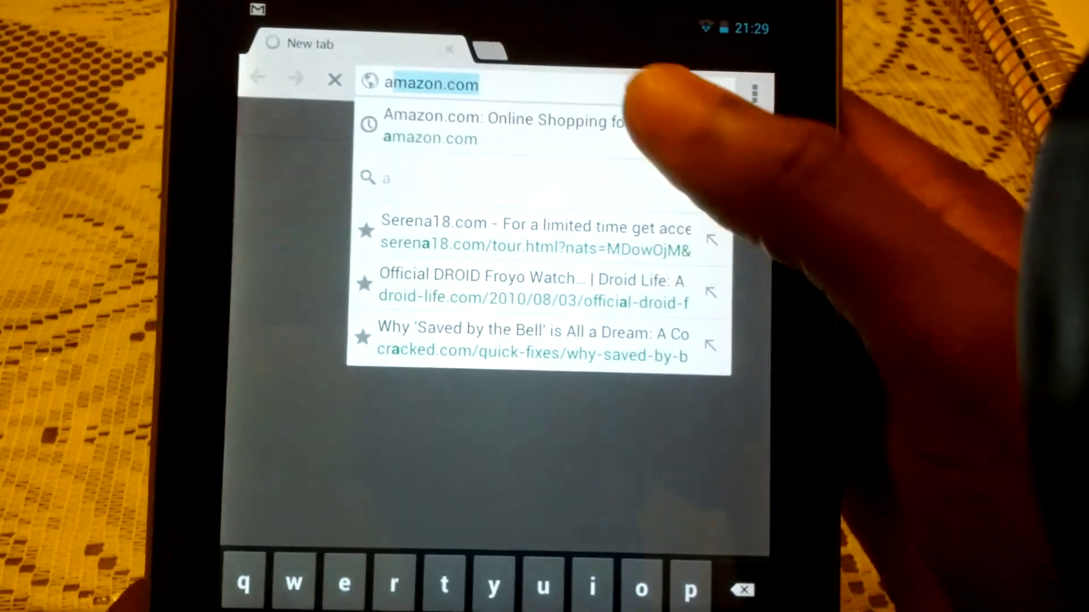
pyautogui.click(500, 127)
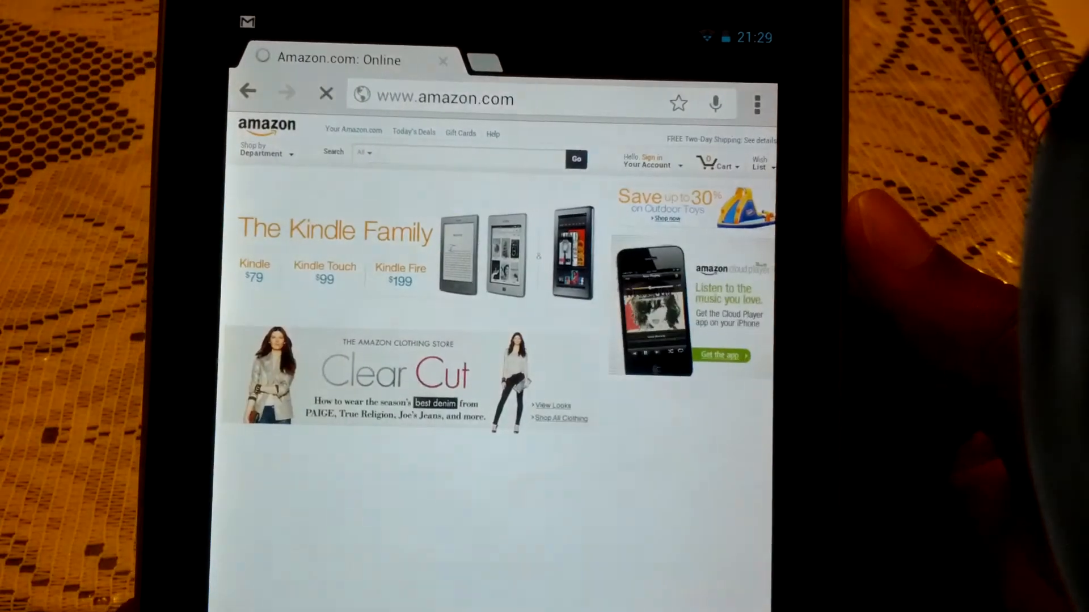
pyautogui.scroll(-3)
pyautogui.write('x')
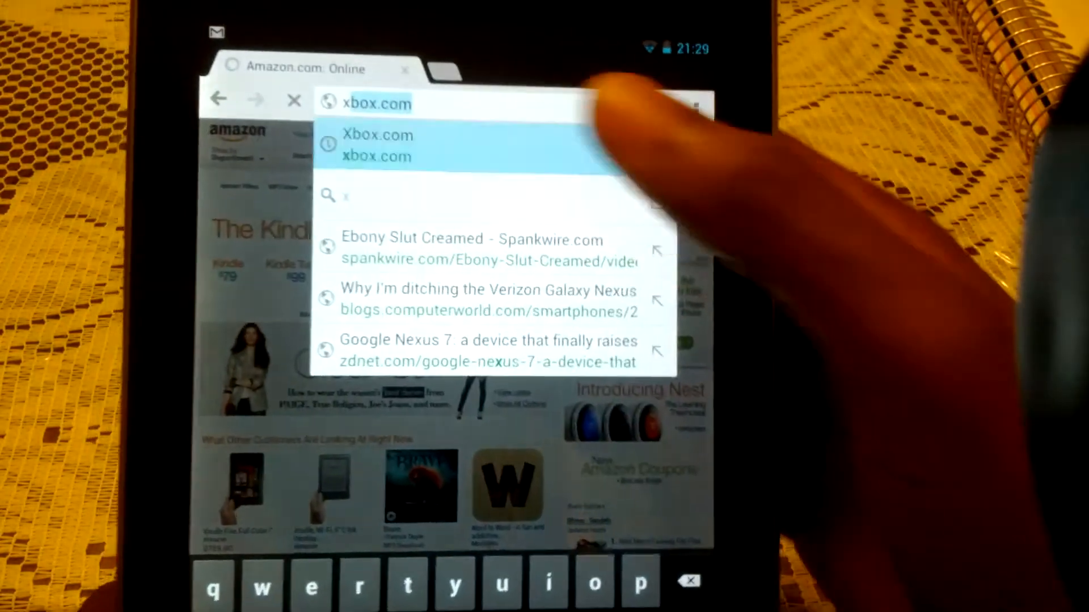
# Load Xbox.com, then the Twitter mobile sign-in page via omnibox suggestions
pyautogui.click(379, 145)
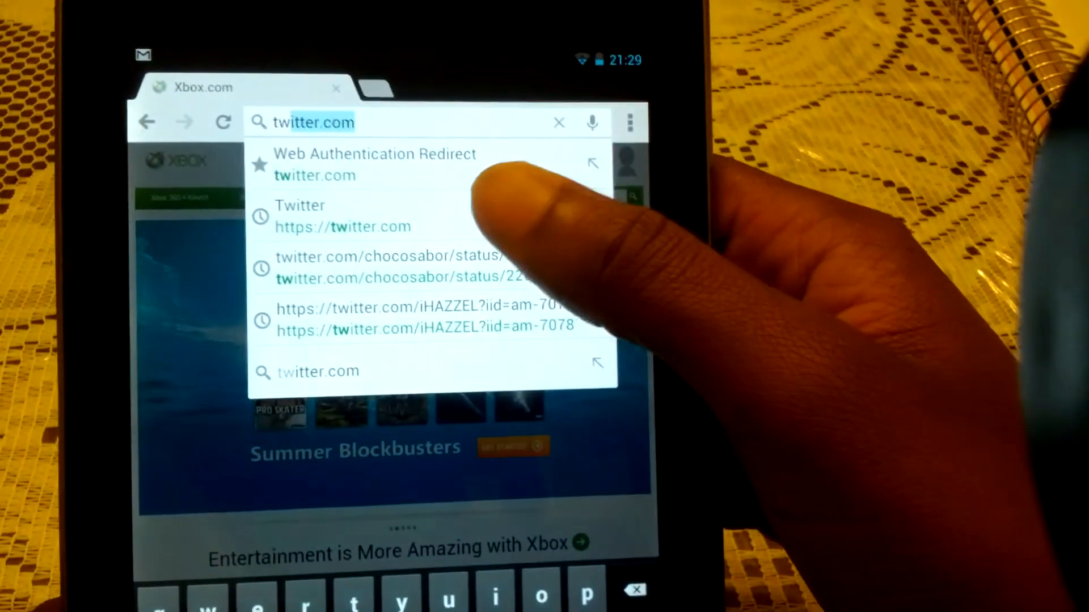
pyautogui.click(341, 216)
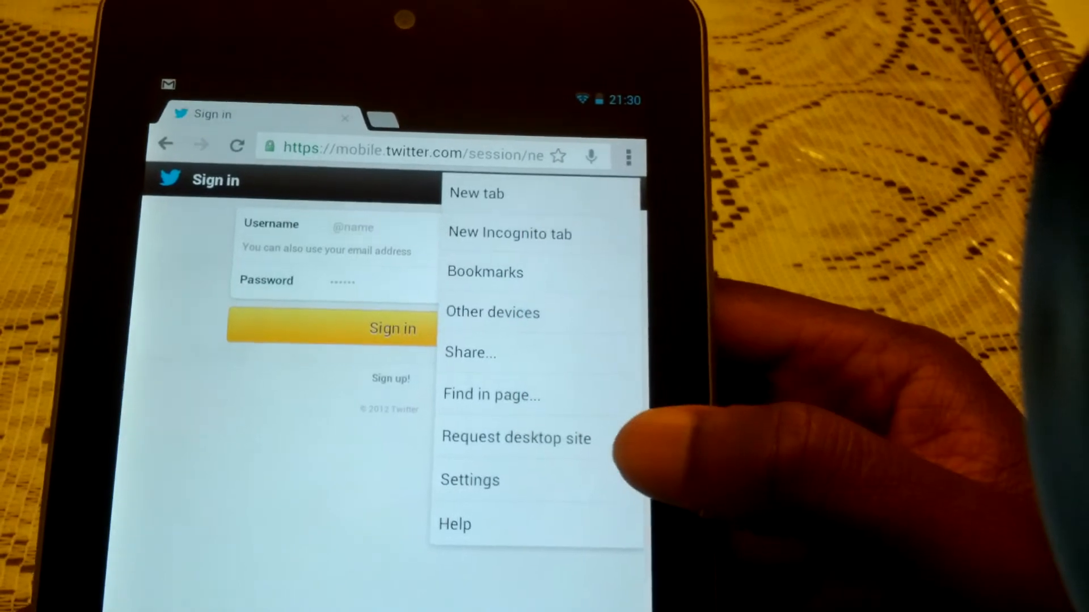
# Open a new tab beside Twitter showing Mobile Bookmarks
pyautogui.click(516, 438)
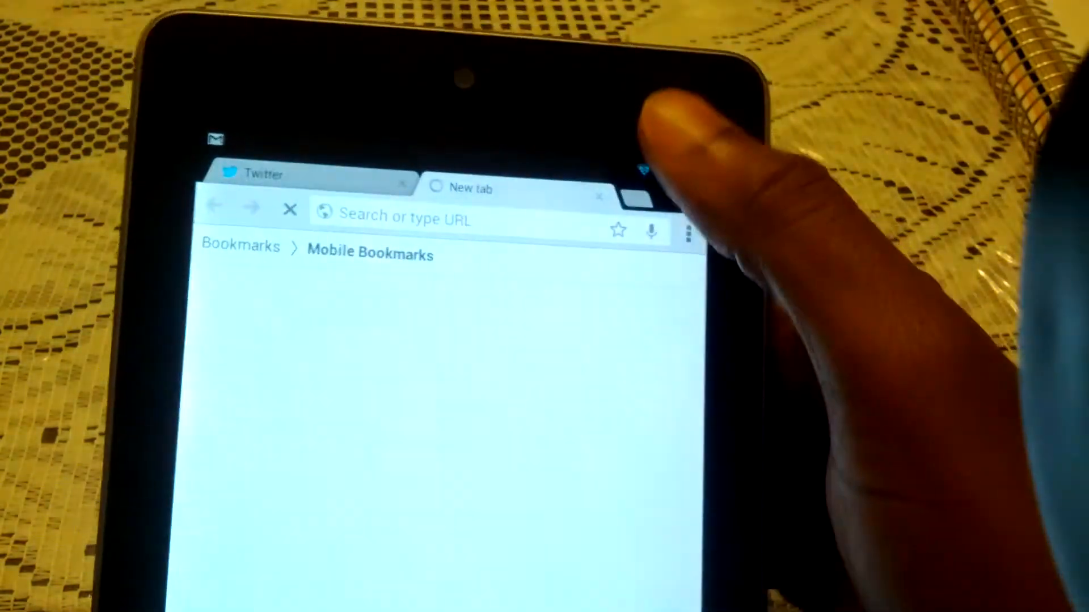
pyautogui.click(264, 173)
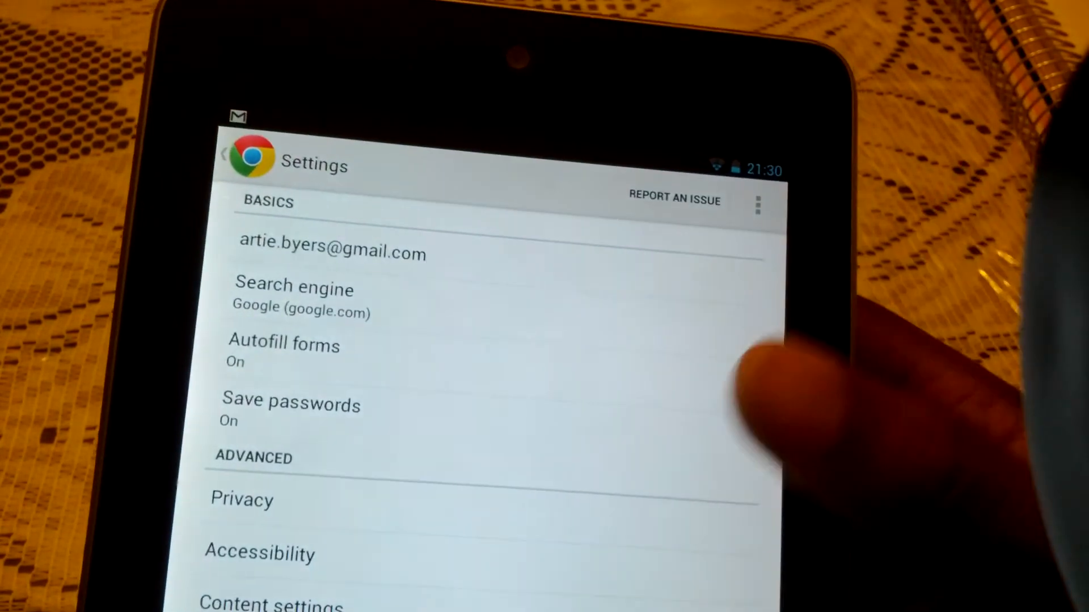
# Scroll the Settings list down to the Advanced entries like Content settings
pyautogui.scroll(-3)
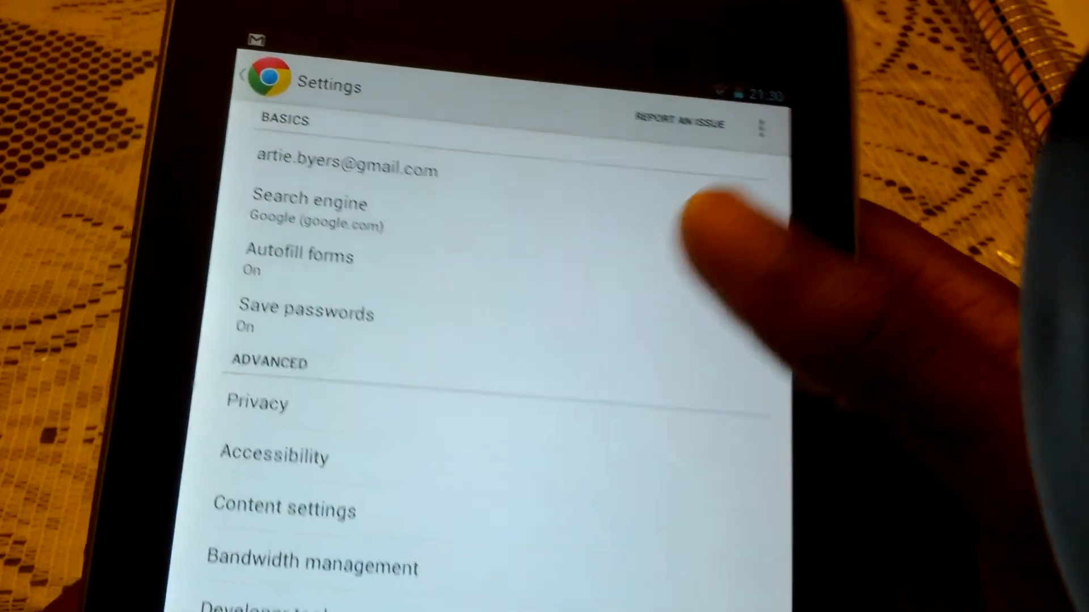